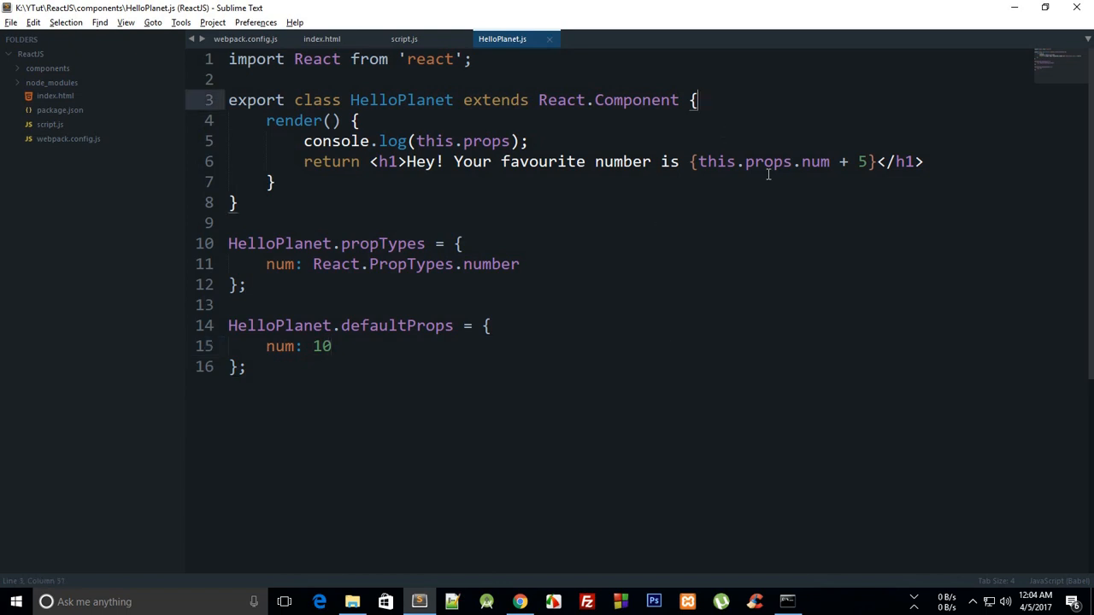
# Step: Add a constructor(props) calling super(); above render, with tidied spacing
pyautogui.press('enter')
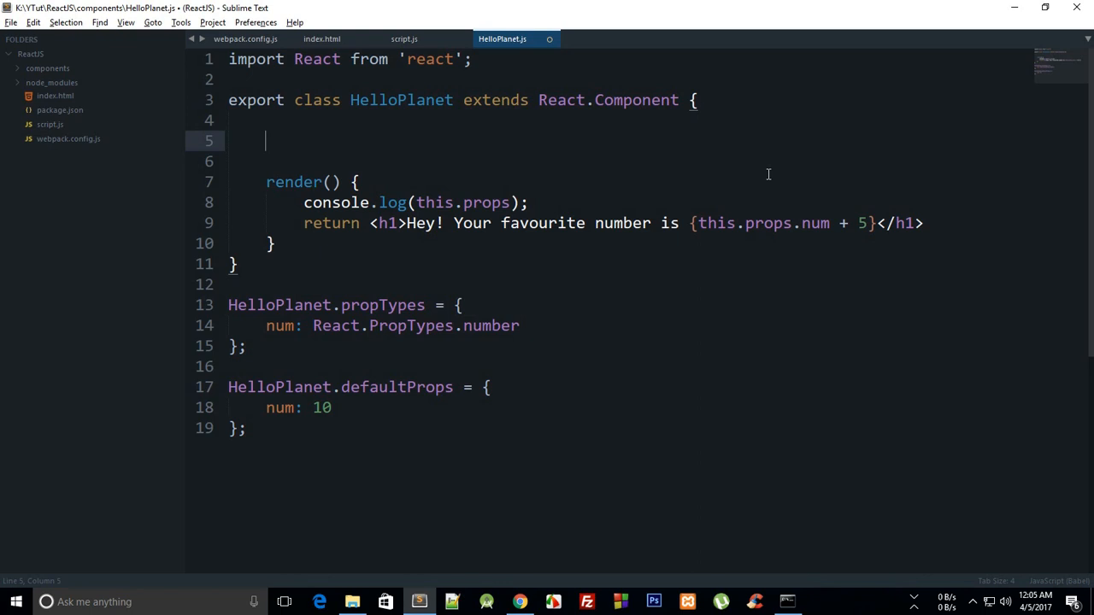
pyautogui.write('constuctor() {')
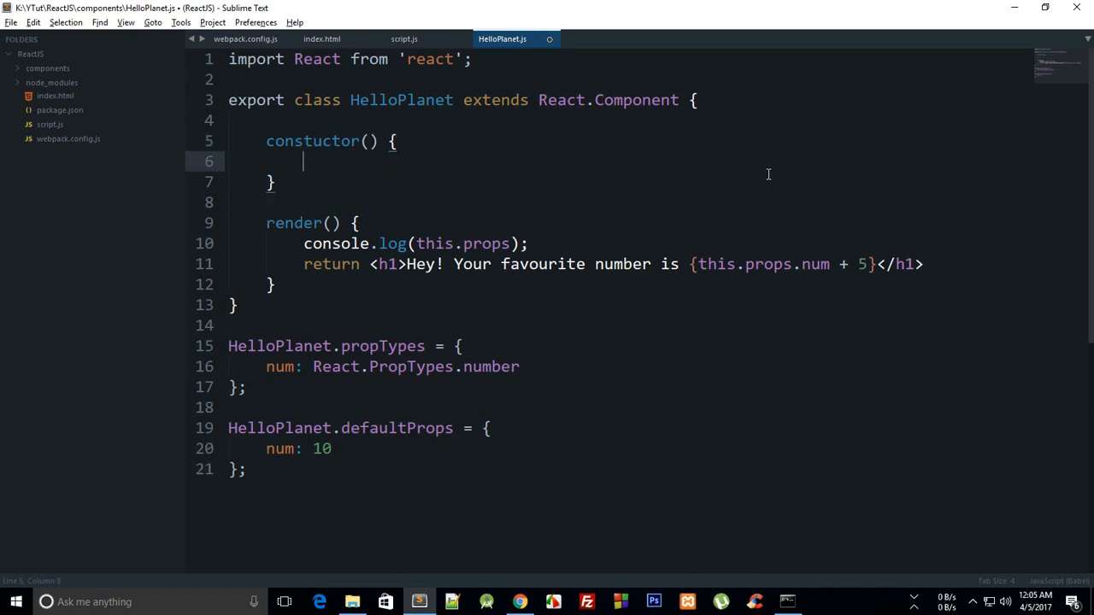
pyautogui.write('super();')
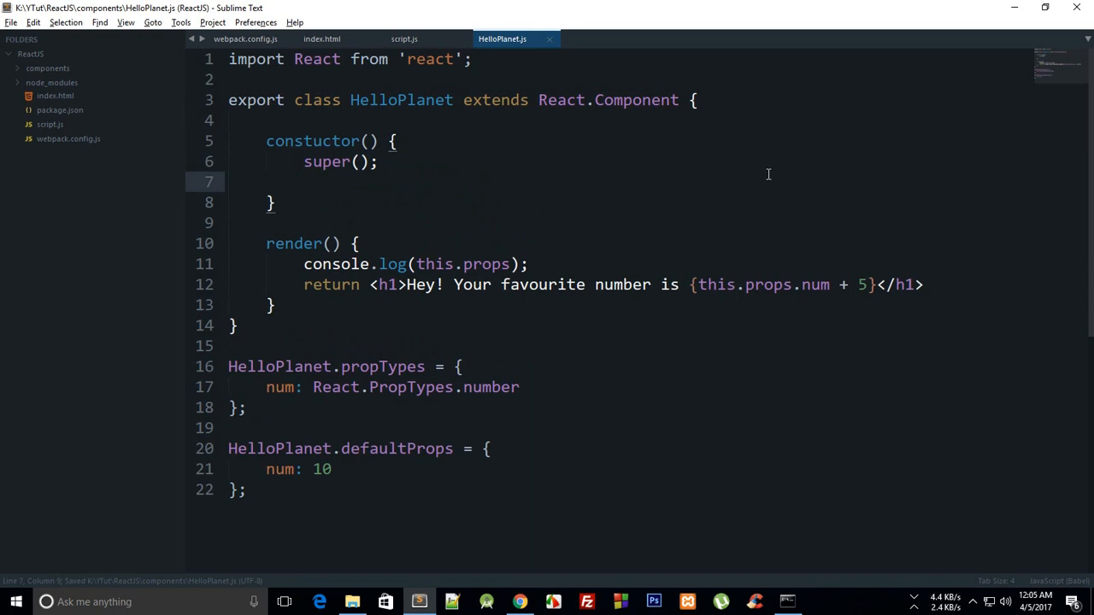
pyautogui.press('Backspace')
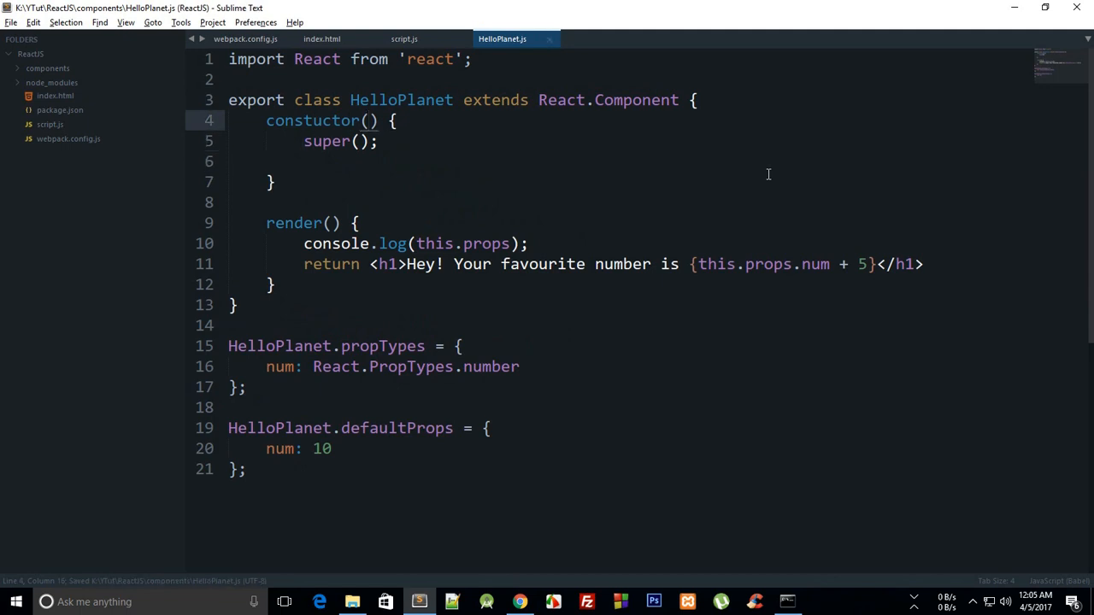
pyautogui.write('props')
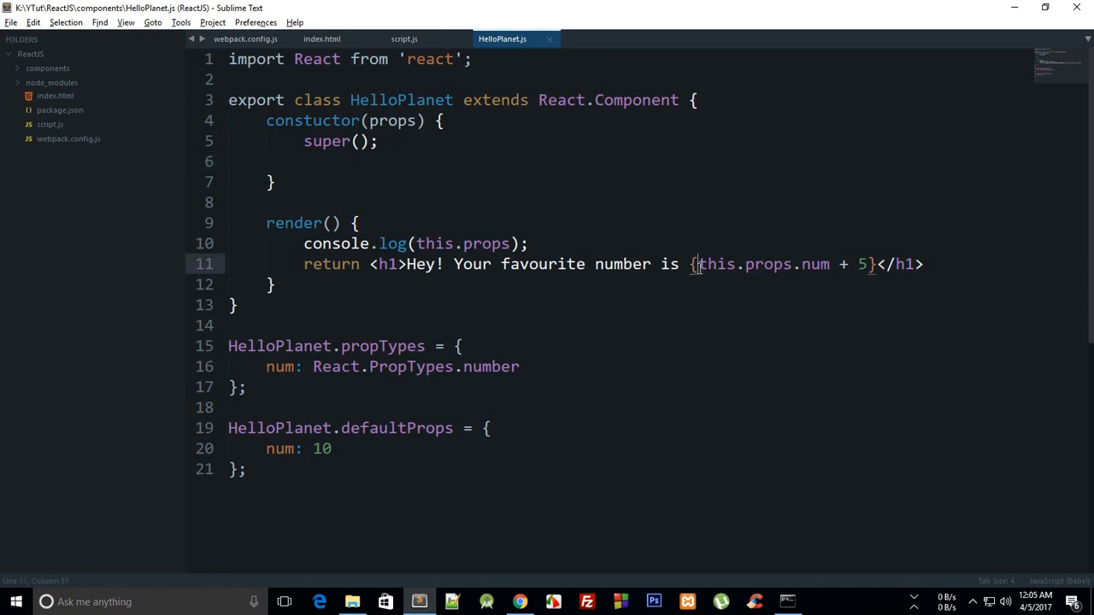
pyautogui.click(363, 161)
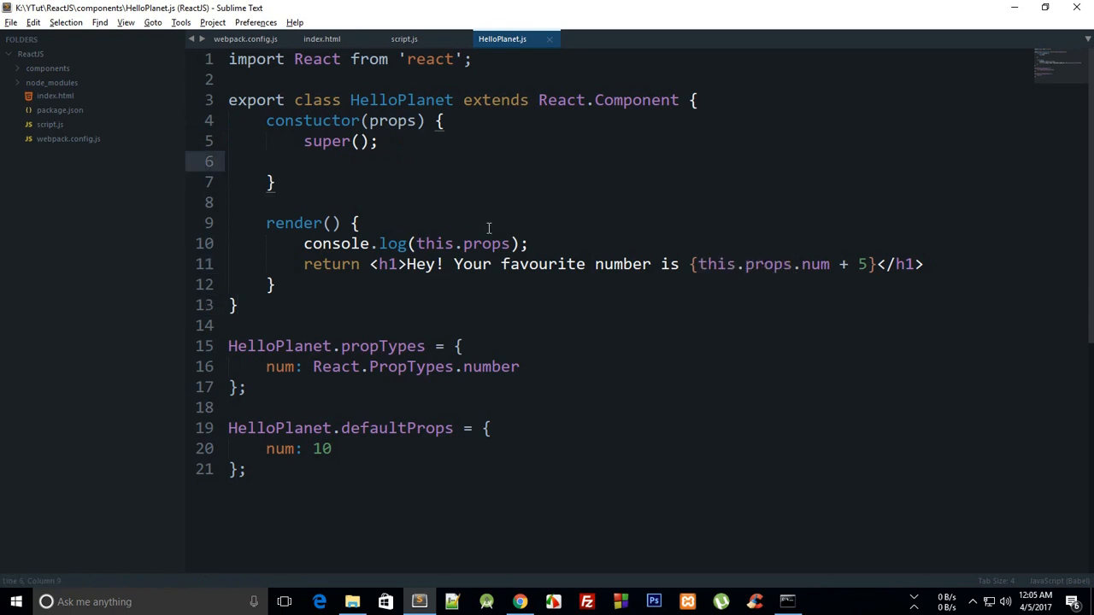
# Step: Make the constructor log props and set this.state = { counter: 0 };
pyautogui.write('console.log')
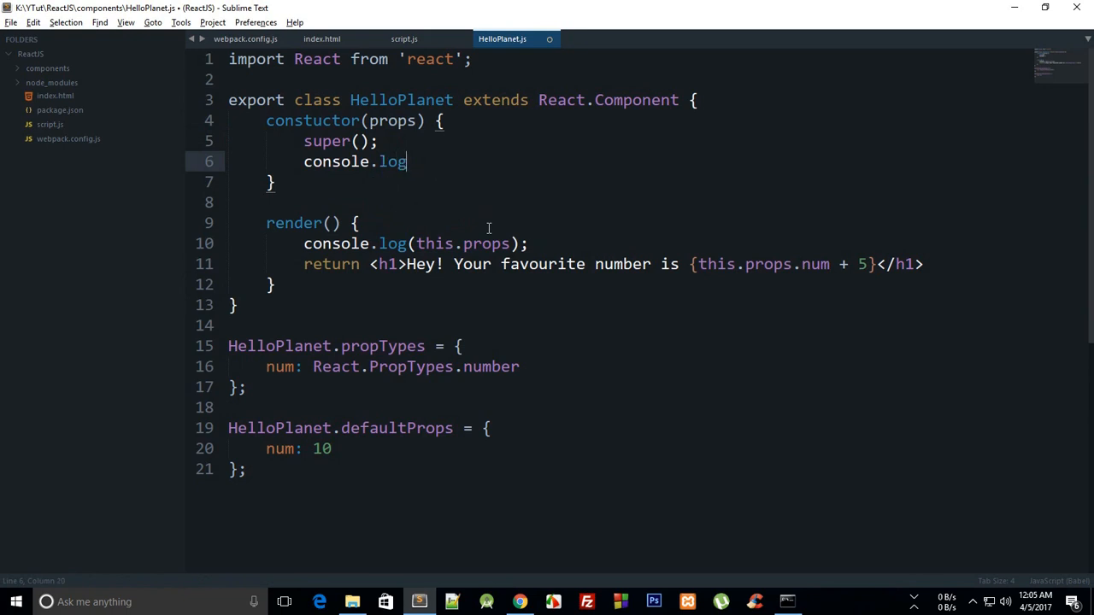
pyautogui.write('(props);')
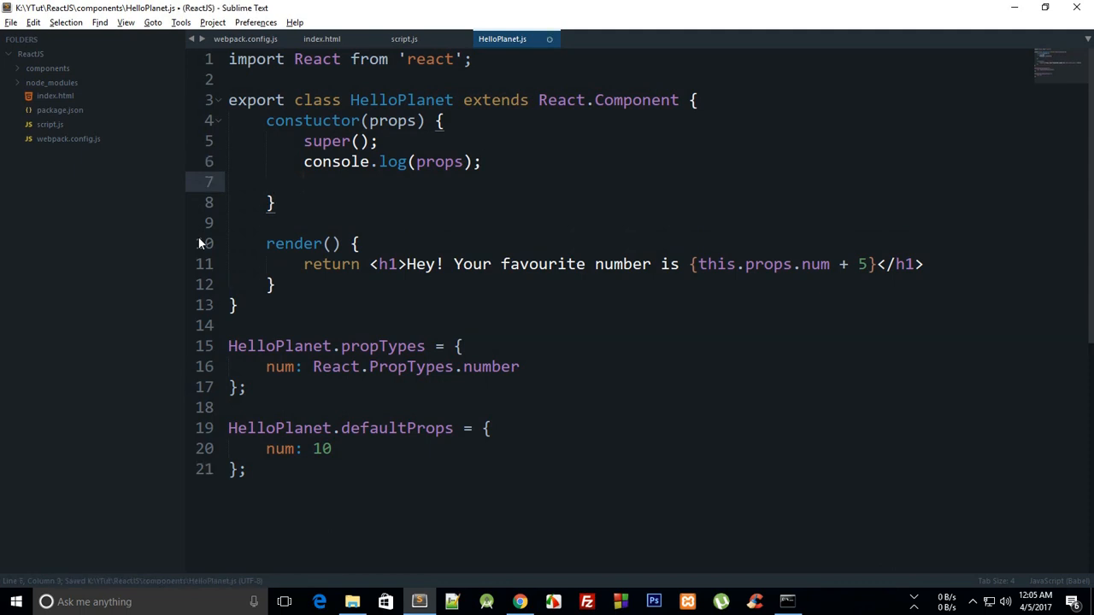
pyautogui.write('th')
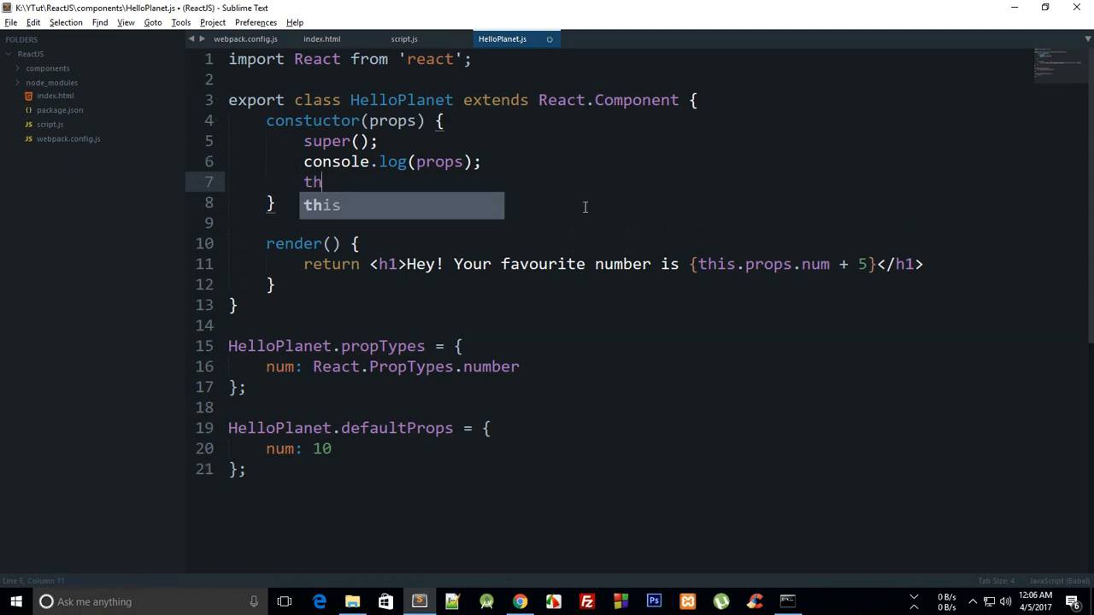
pyautogui.write('is.state =')
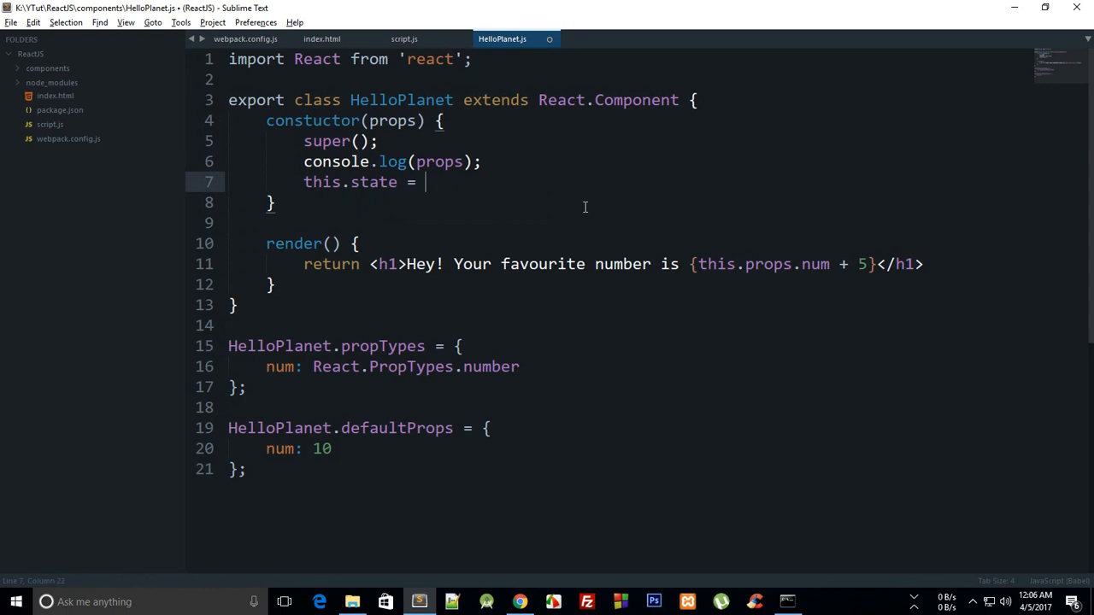
pyautogui.write('{')
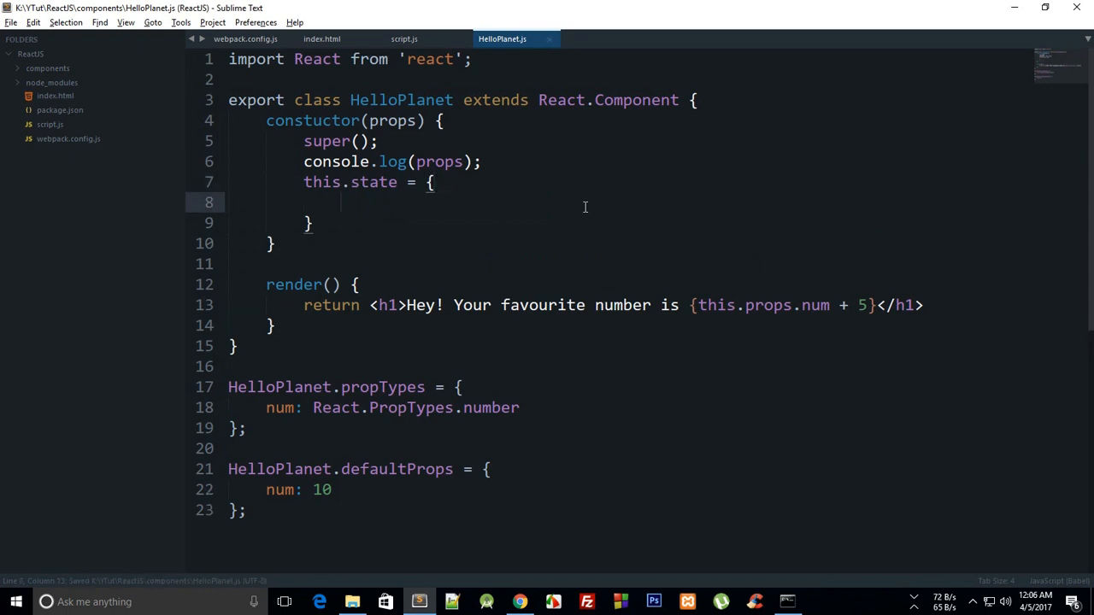
pyautogui.write(';')
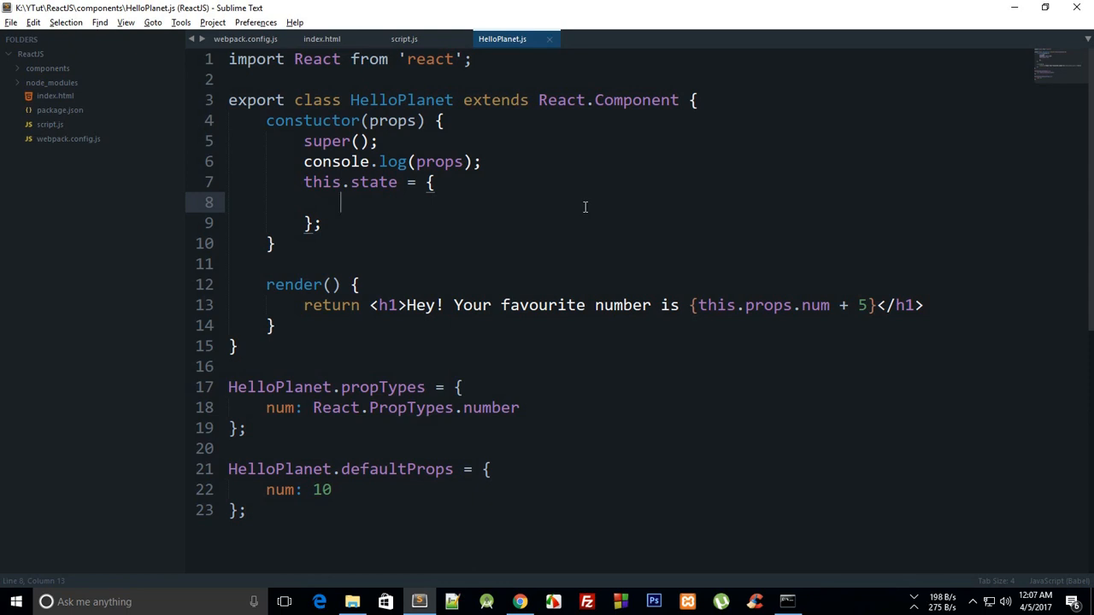
pyautogui.write('counter: 0')
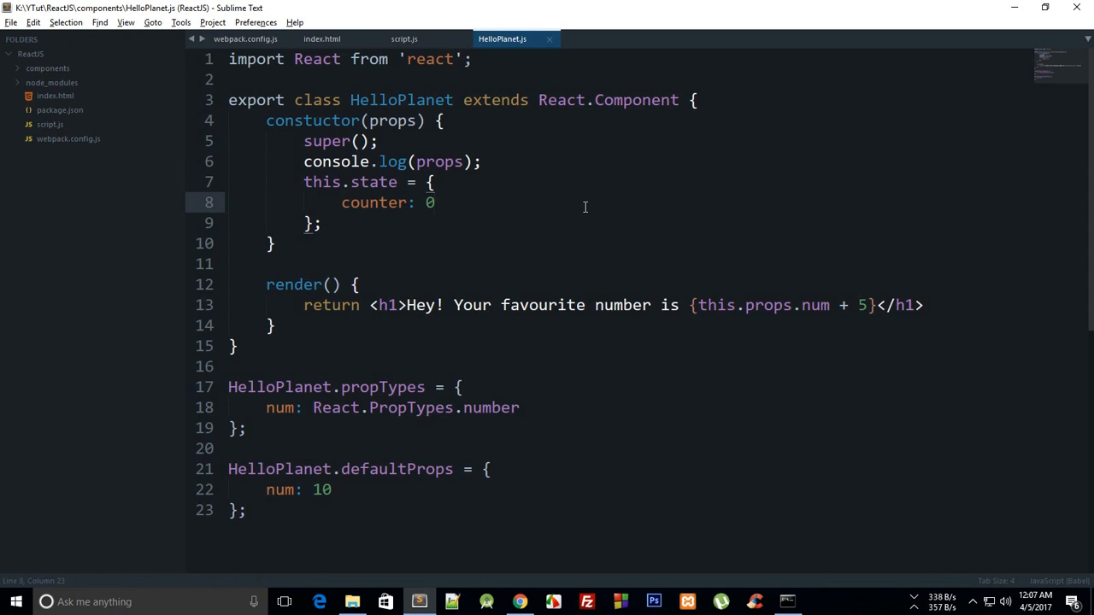
pyautogui.write('s')
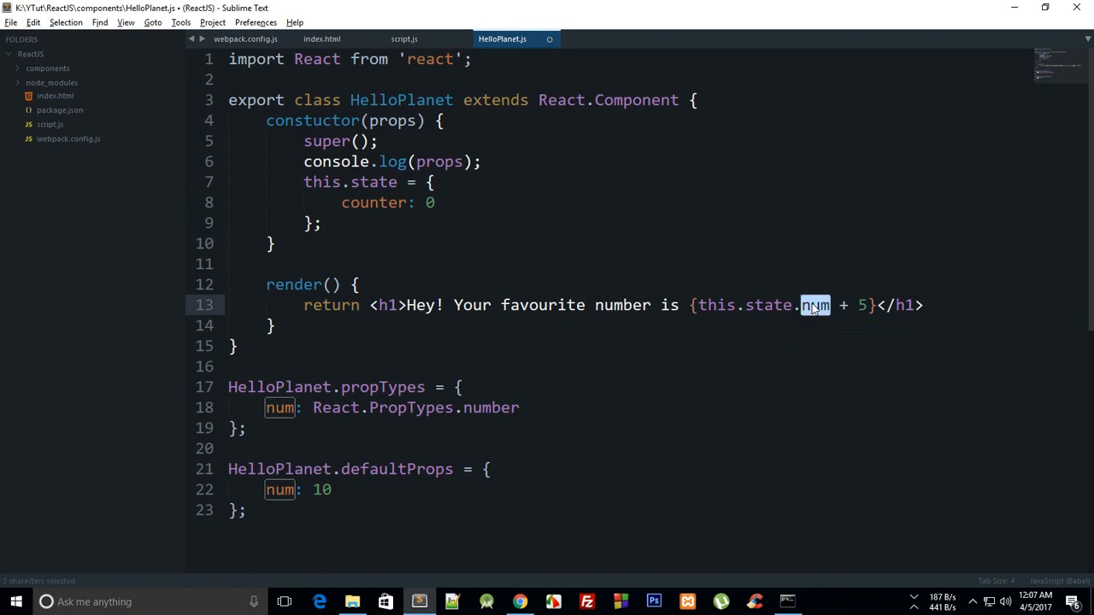
# Step: Show this.state.counter in the heading instead of this.props.num + 5
pyautogui.write('counter')
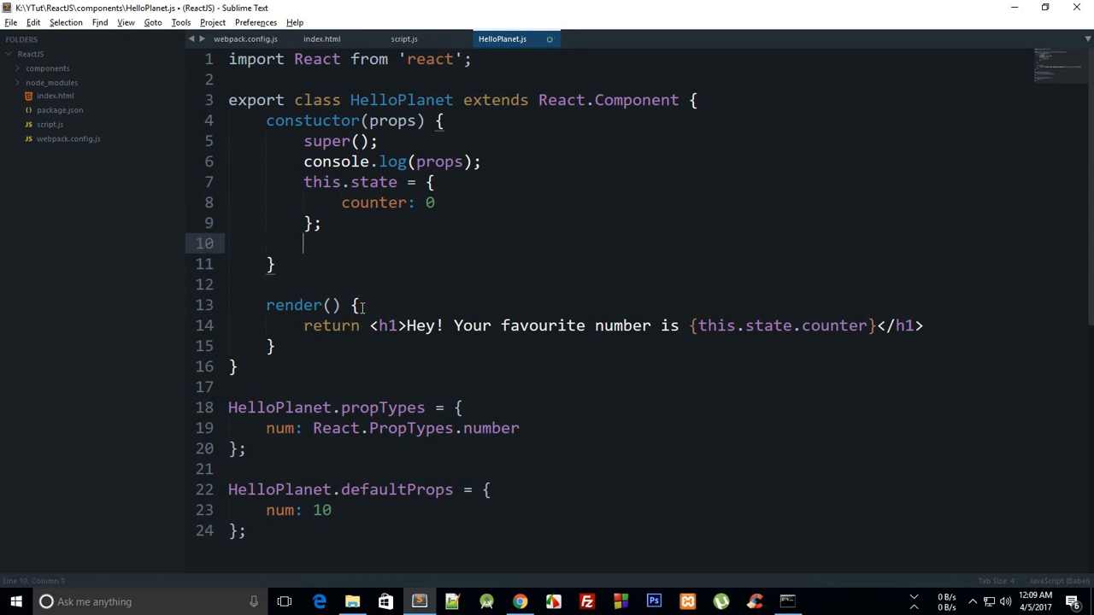
# Step: Add a setInterval arrow callback in the constructor that calls this.setState({})
pyautogui.write('setInterval')
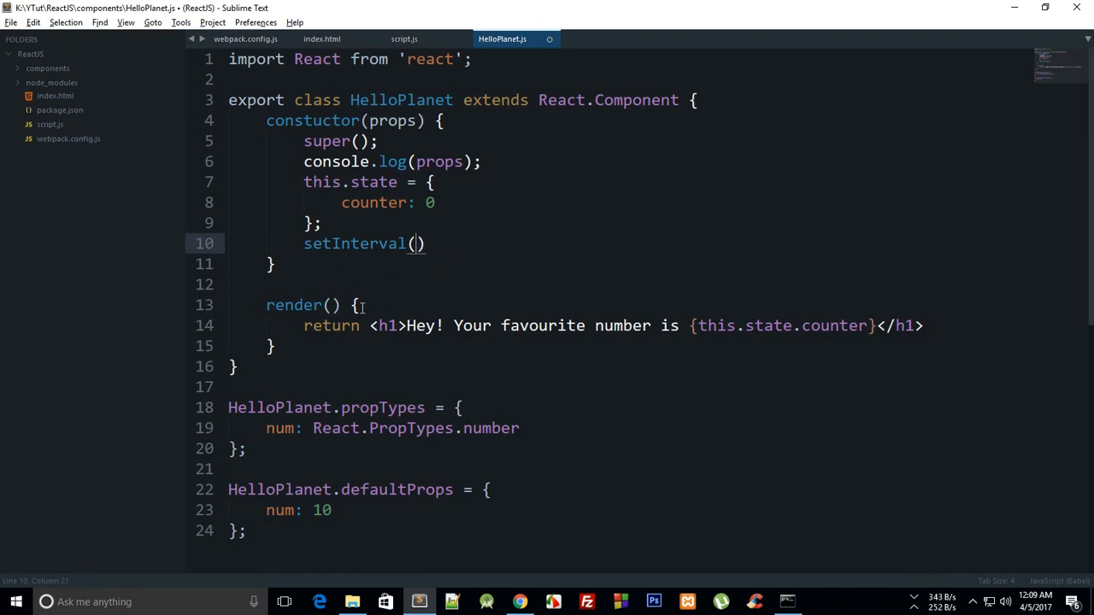
pyautogui.write('()=>)')
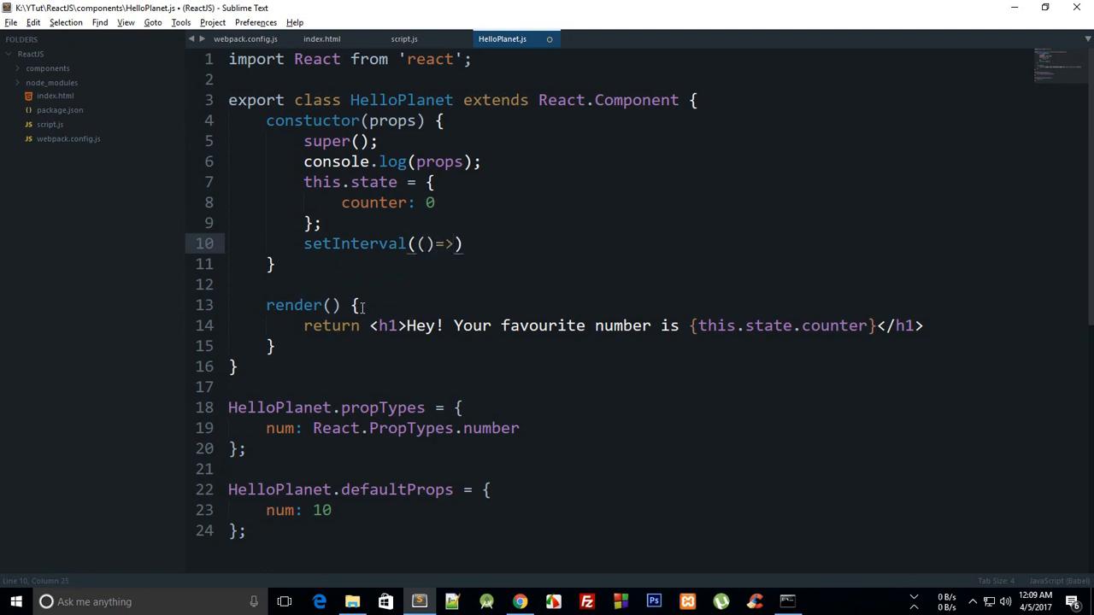
pyautogui.press('Backspace')
pyautogui.write(' {')
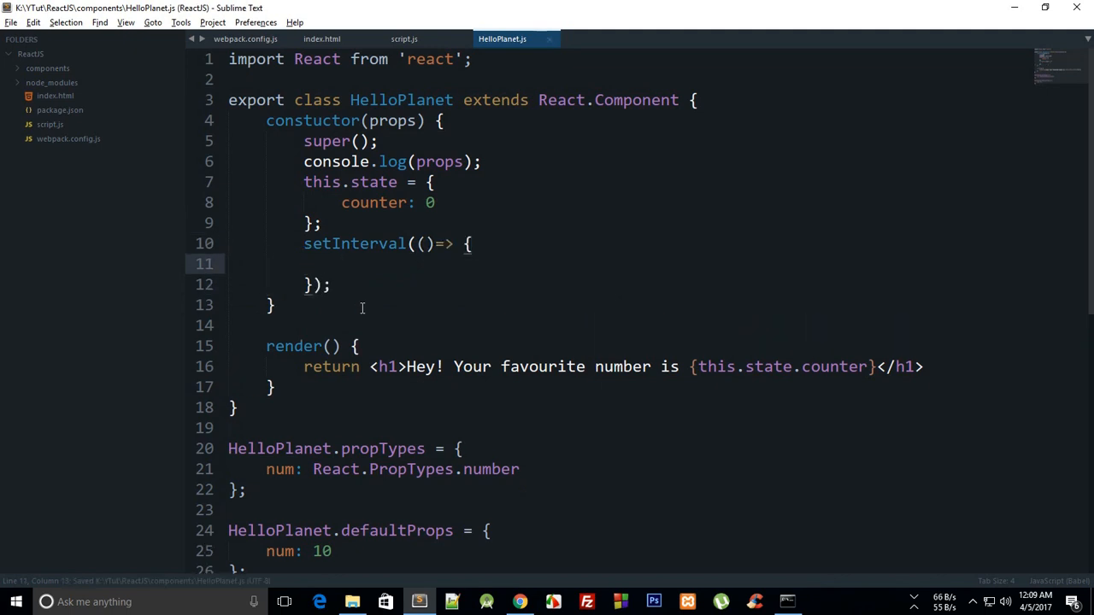
pyautogui.write('this.s')
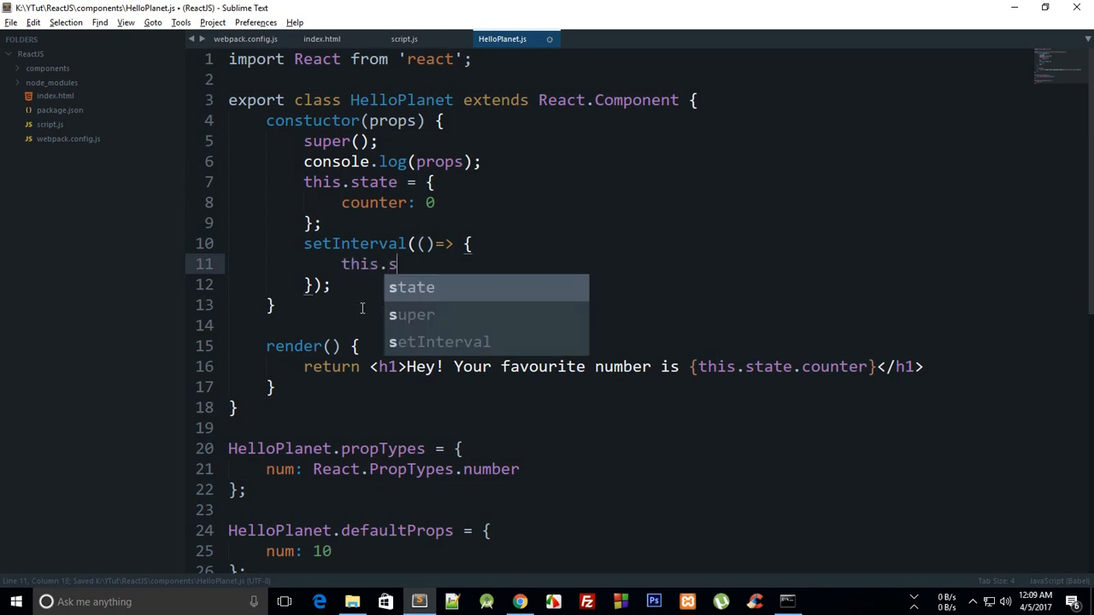
pyautogui.press('Tab')
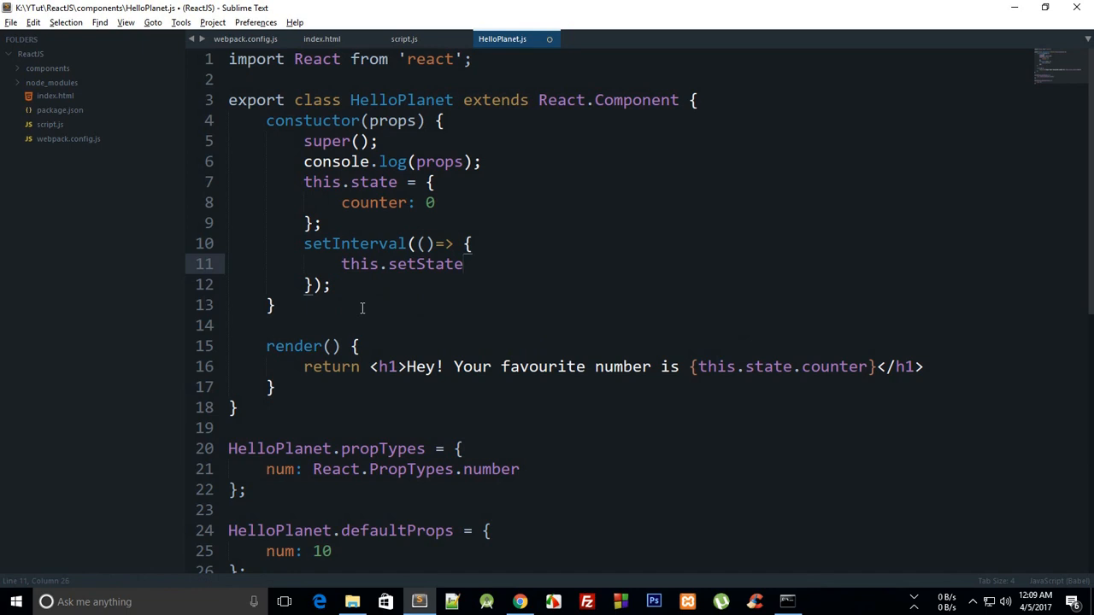
pyautogui.write('()')
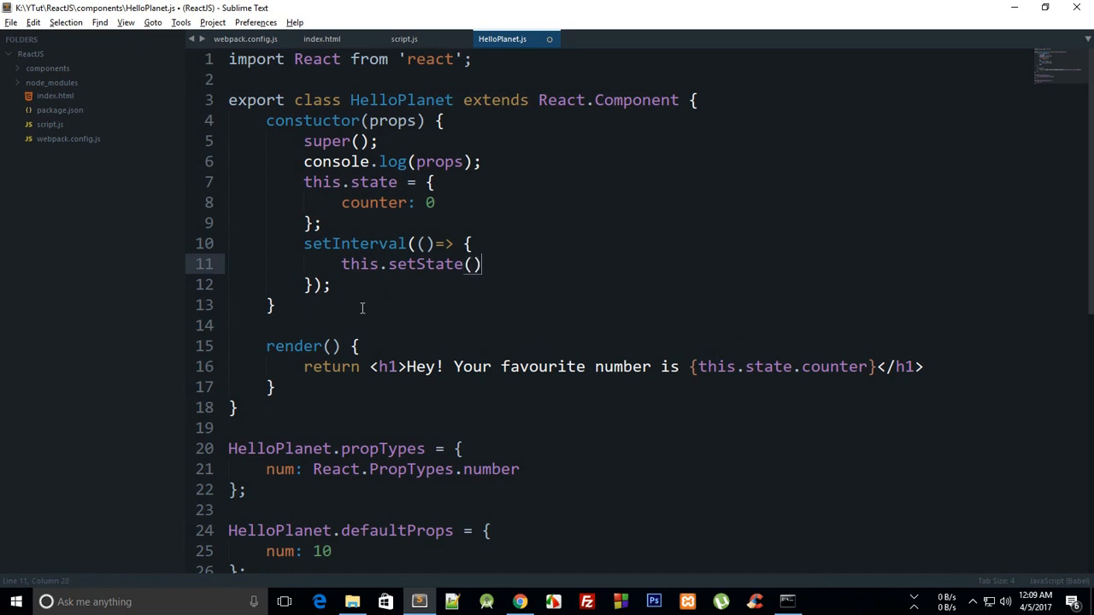
pyautogui.write('{}')
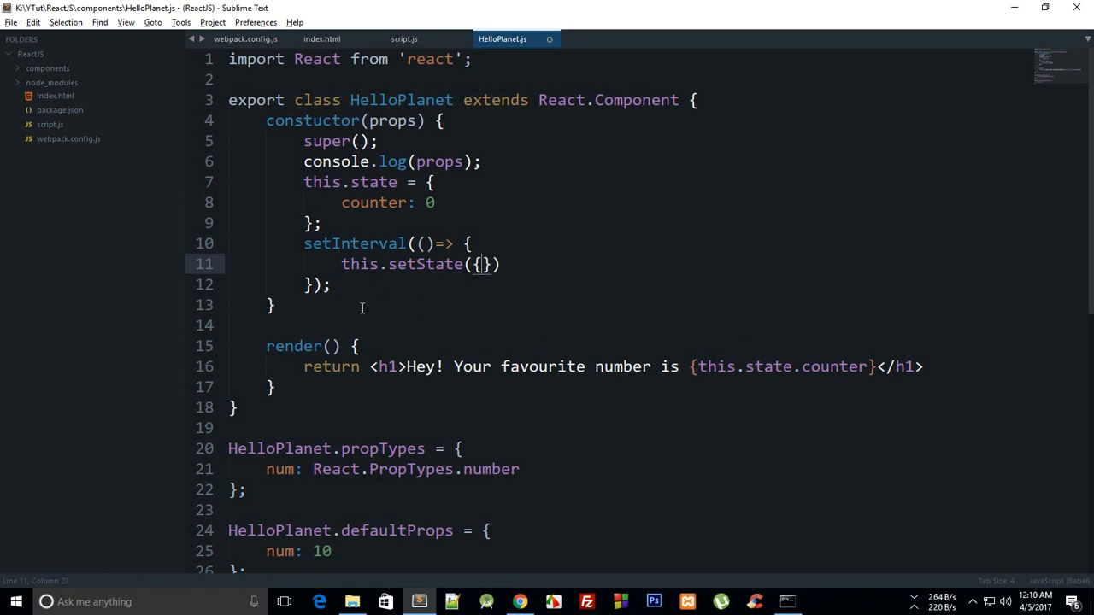
# Step: Set counter to this.state.counter + 1 in setState and use a 500 ms delay
pyautogui.write('counter:')
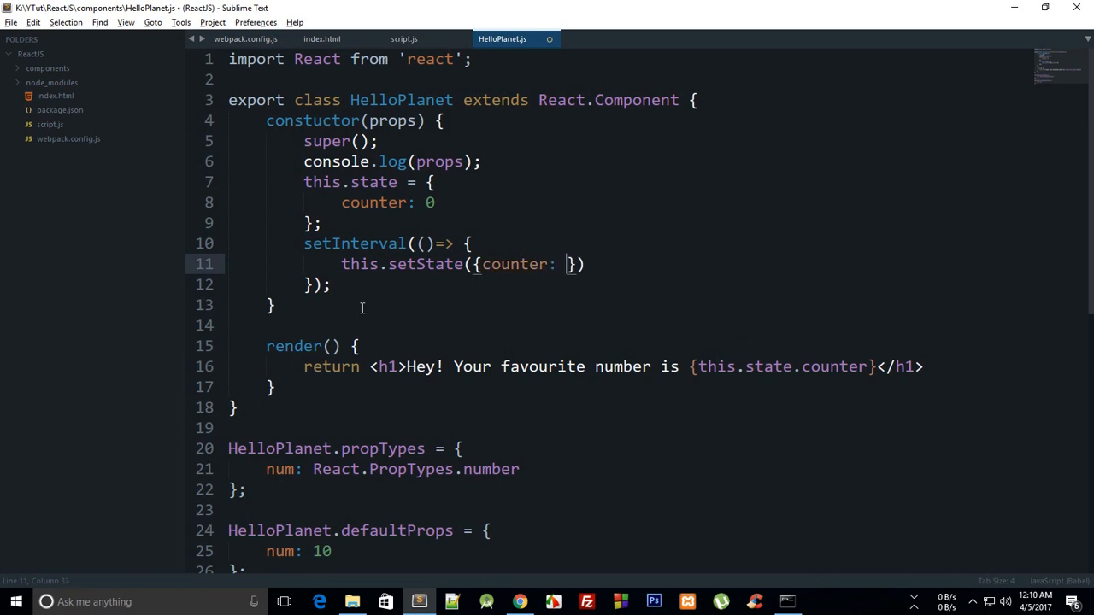
pyautogui.write('counter')
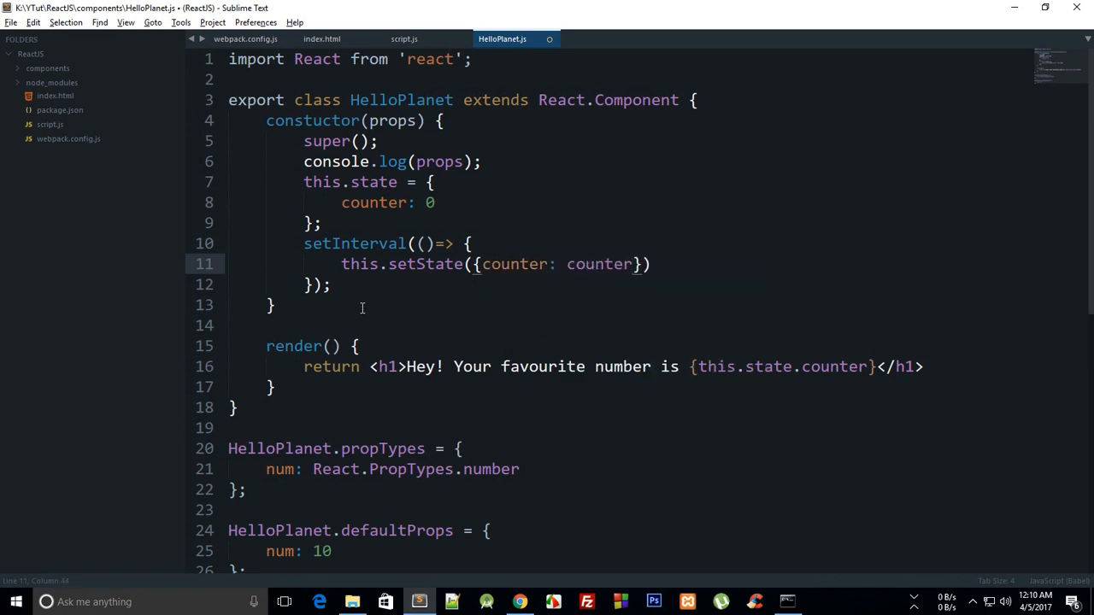
pyautogui.write('this')
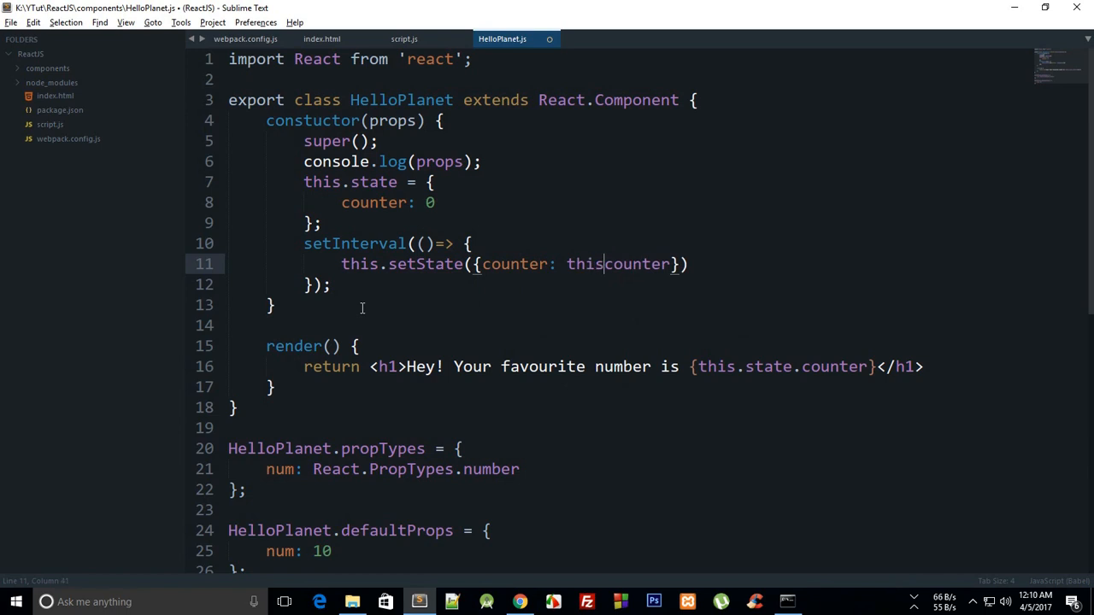
pyautogui.write('.state.')
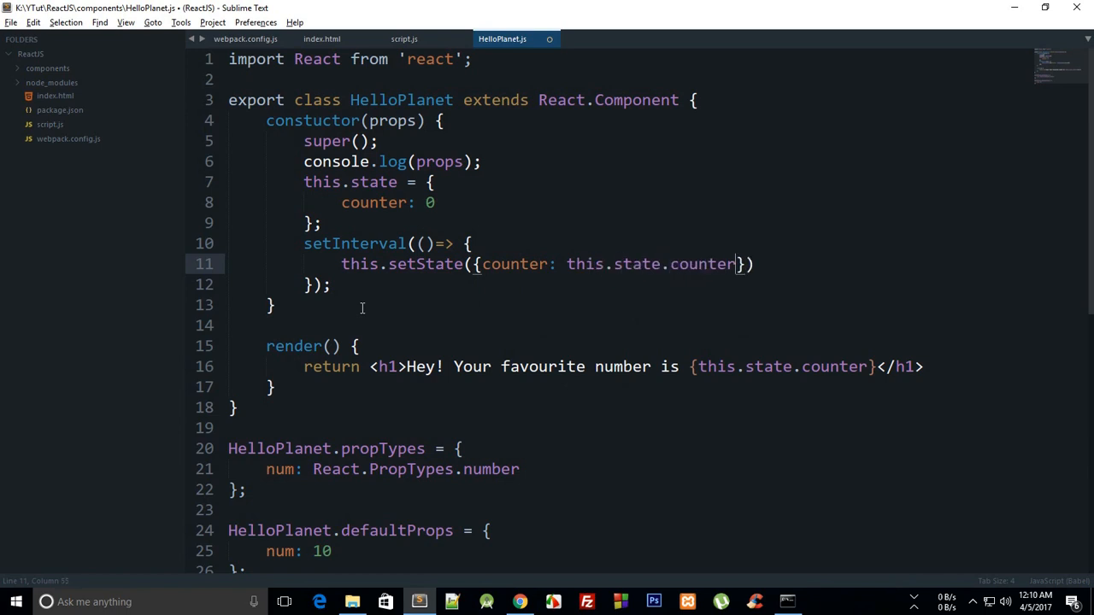
pyautogui.write('+ 1')
pyautogui.click(627, 284)
pyautogui.write(', ')
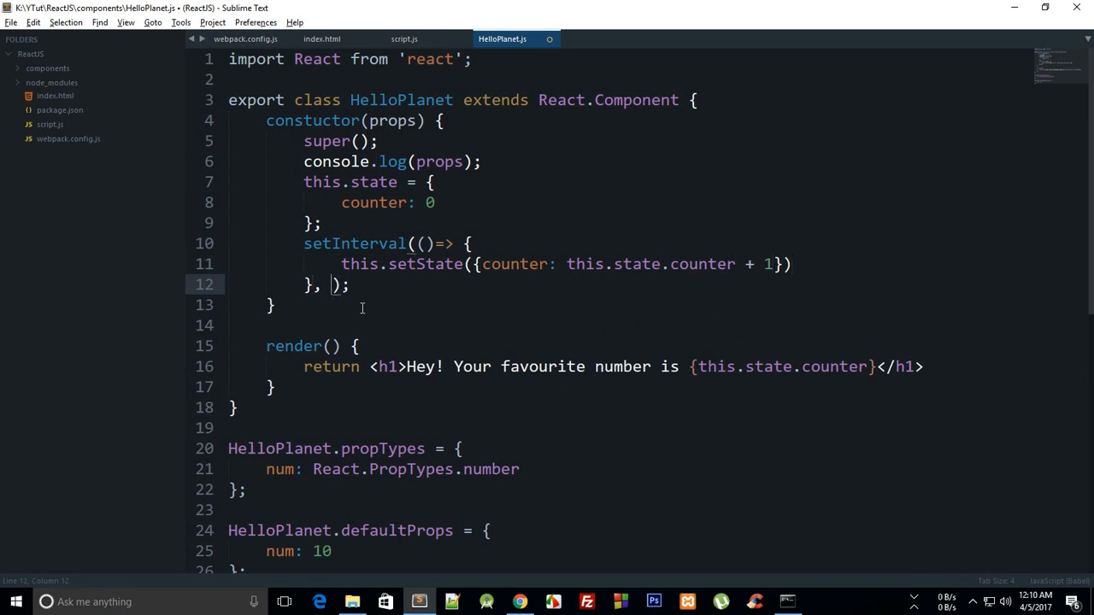
pyautogui.write('500')
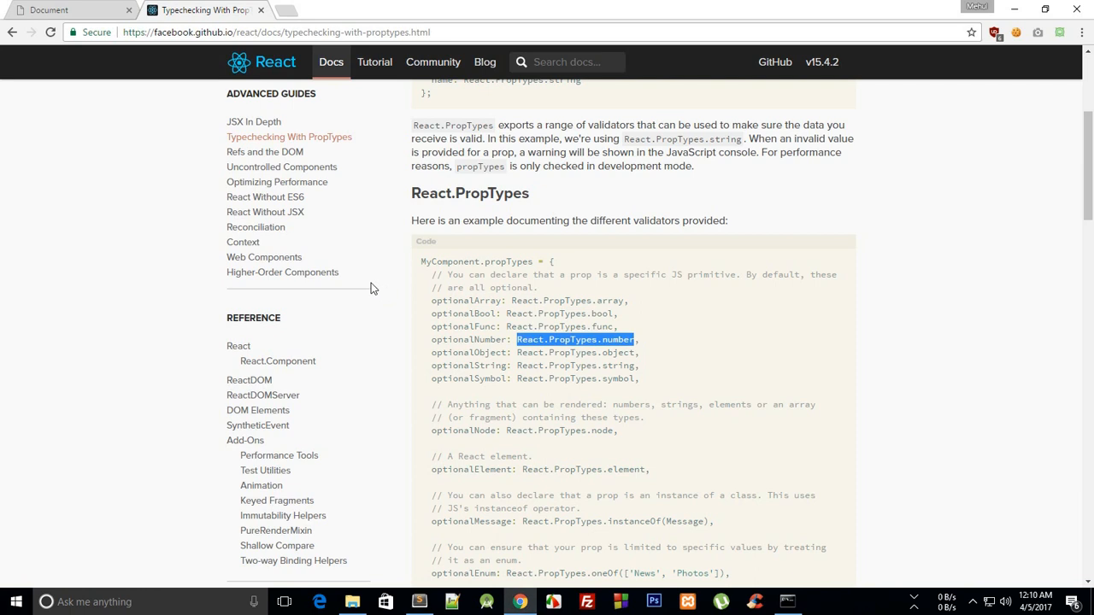
# Step: View the localhost:8080 app, whose console reports super() outside the class constructor
pyautogui.click(65, 10)
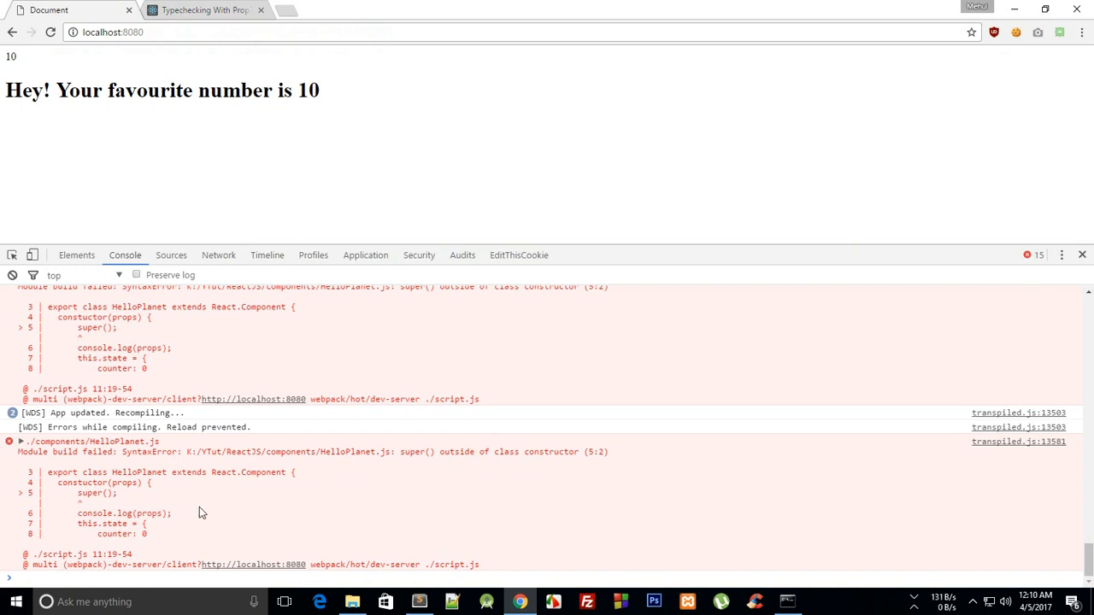
# Step: Fix the misspelled constructor so the app compiles and the counter counts up to 12
pyautogui.click(417, 602)
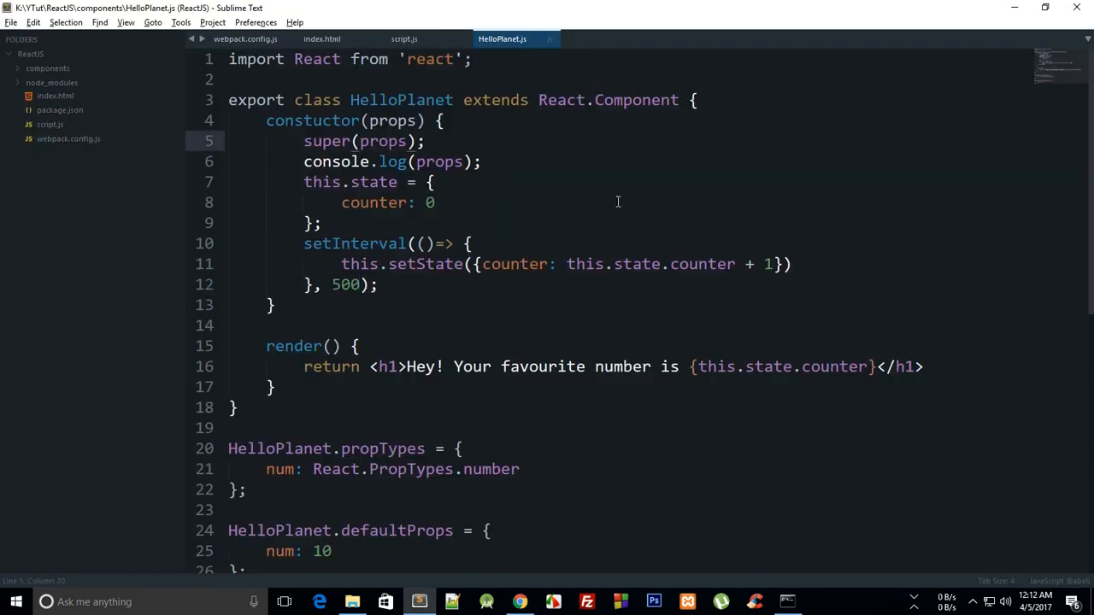
pyautogui.click(449, 120)
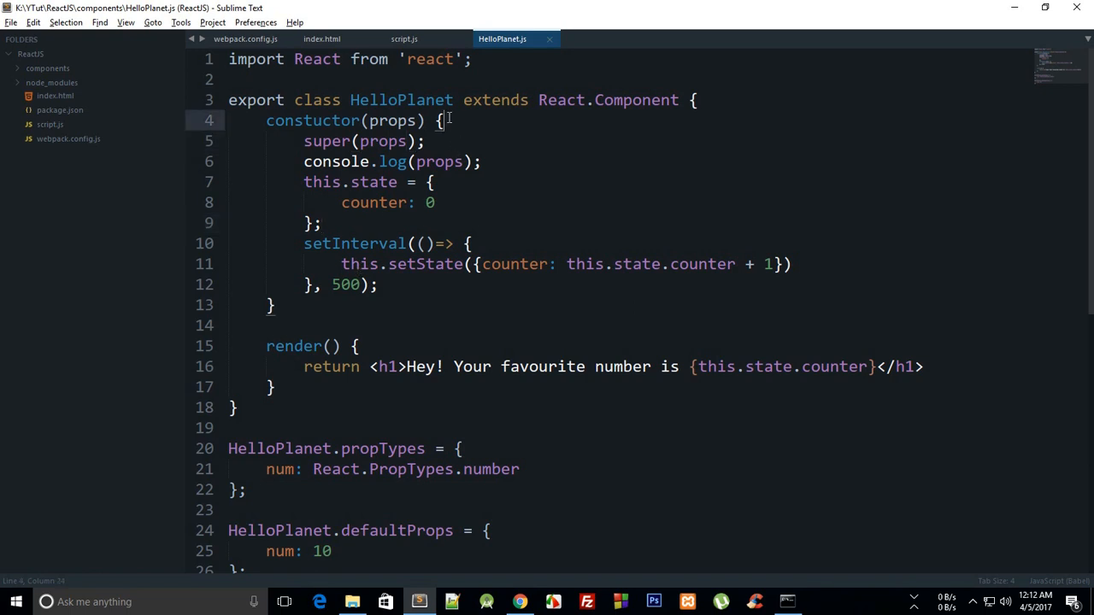
pyautogui.click(273, 304)
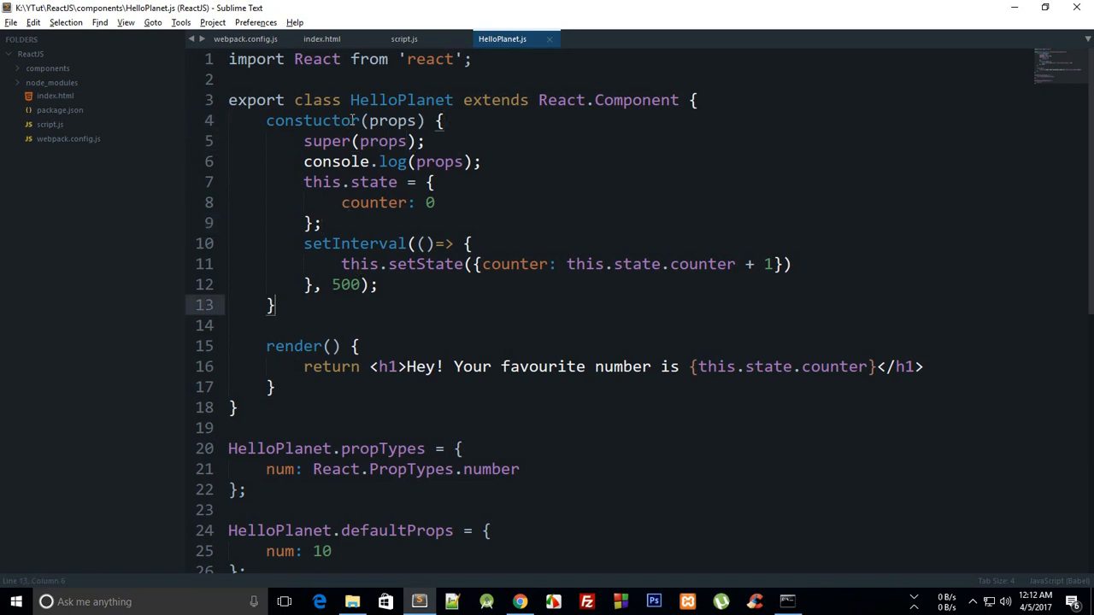
pyautogui.click(568, 160)
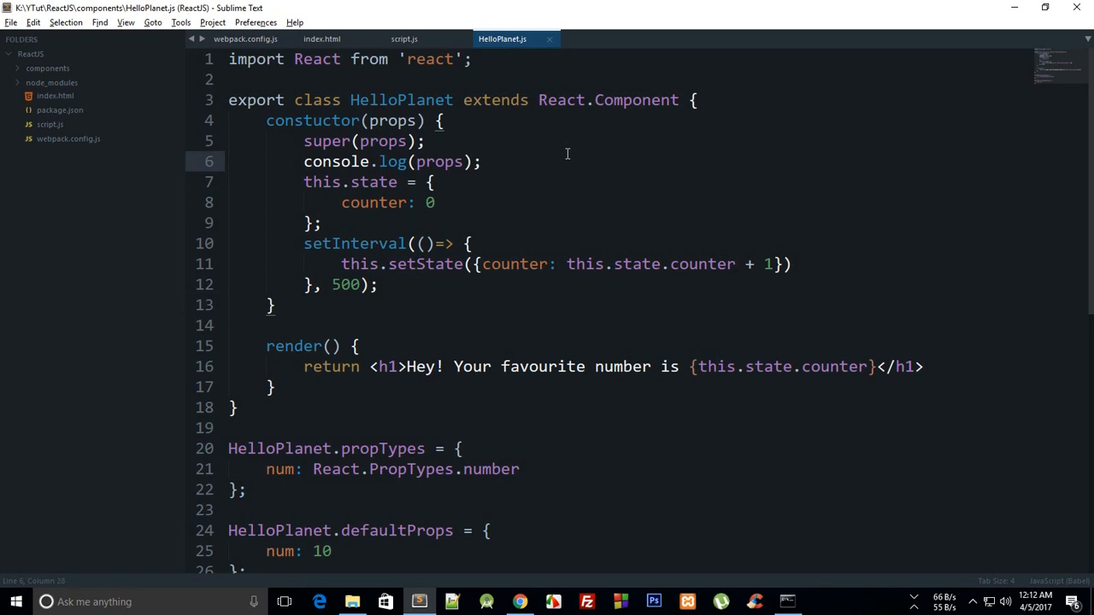
pyautogui.scroll(-3)
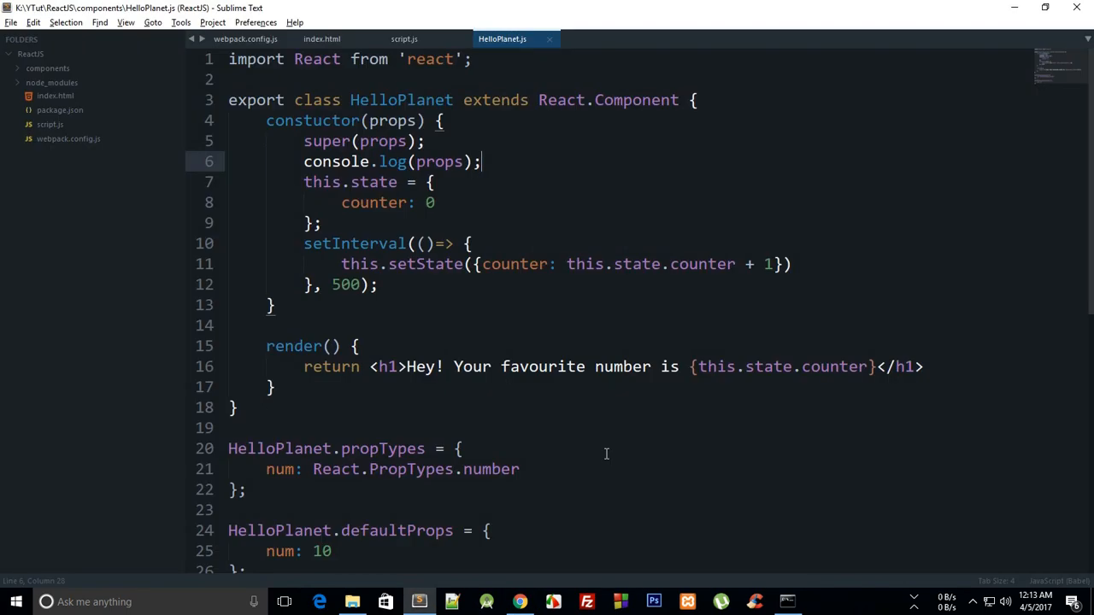
pyautogui.click(317, 119)
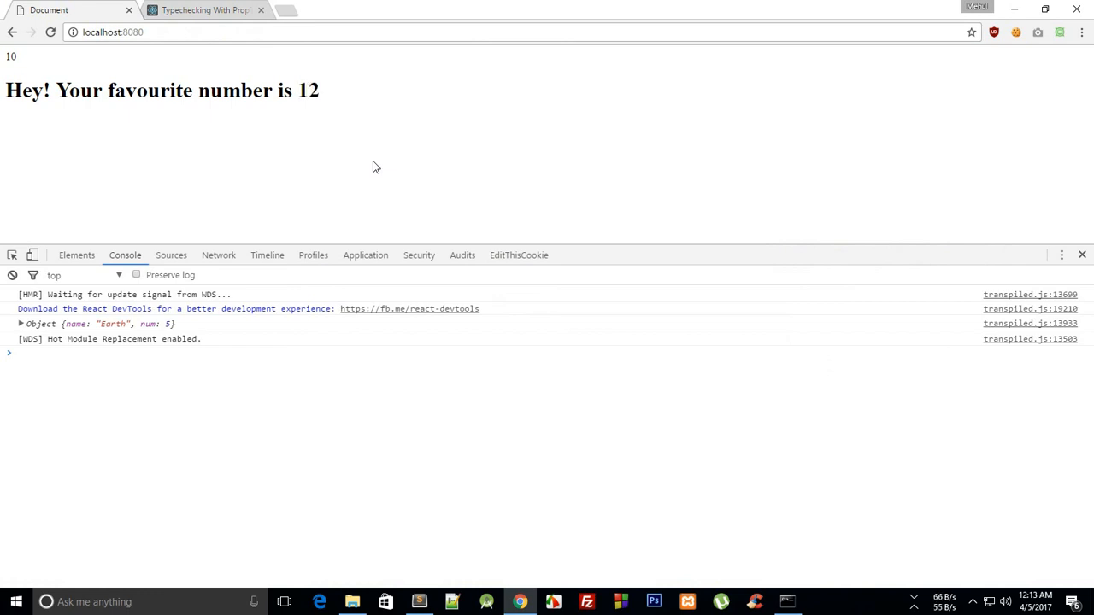
pyautogui.click(417, 601)
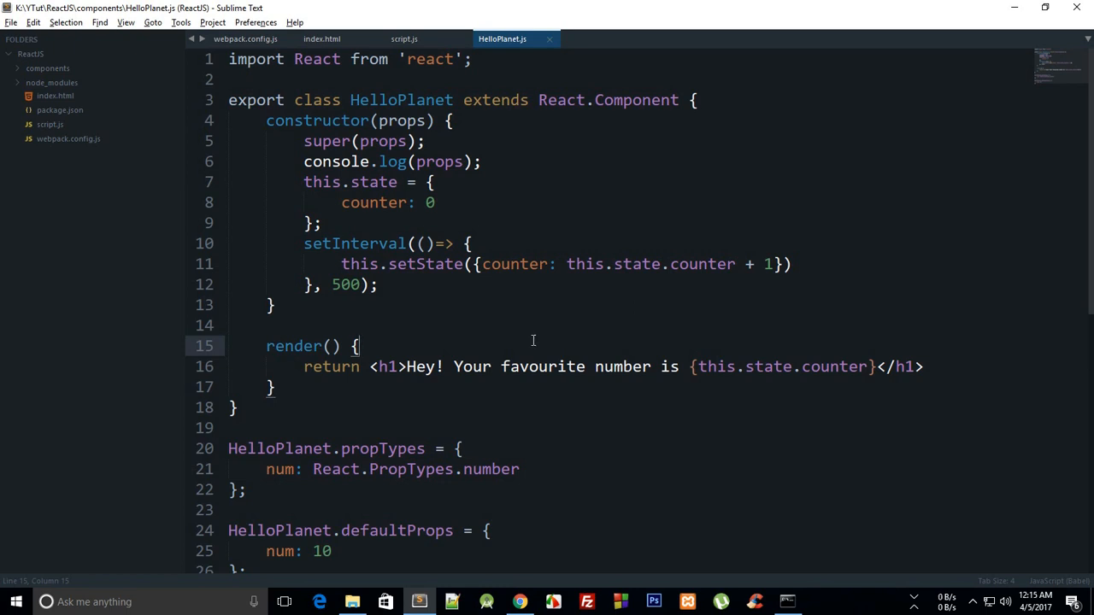
pyautogui.moveTo(453, 296)
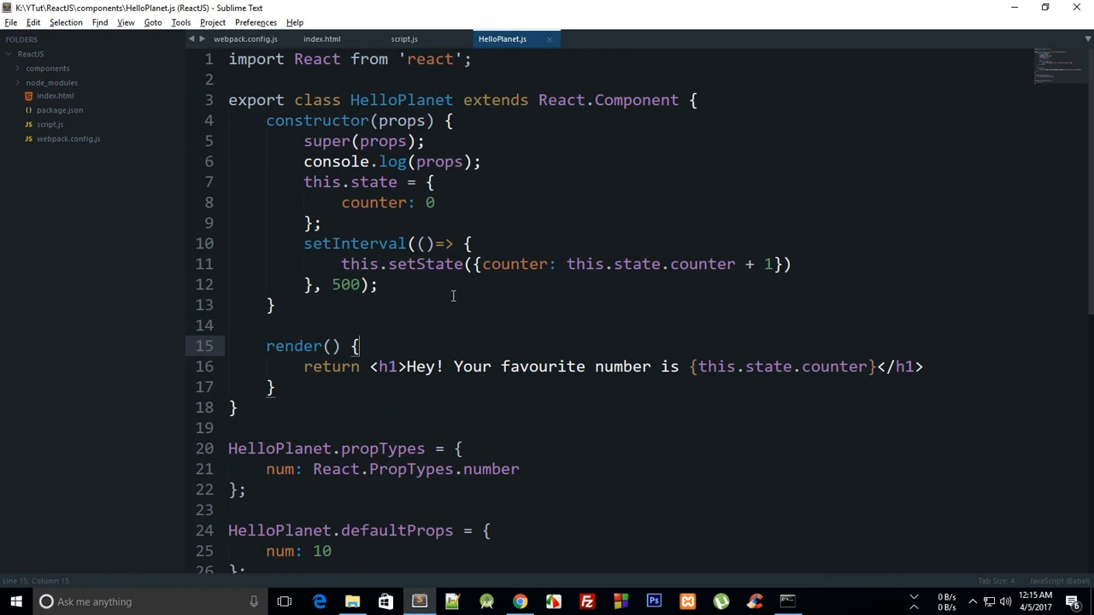
pyautogui.moveTo(446, 294)
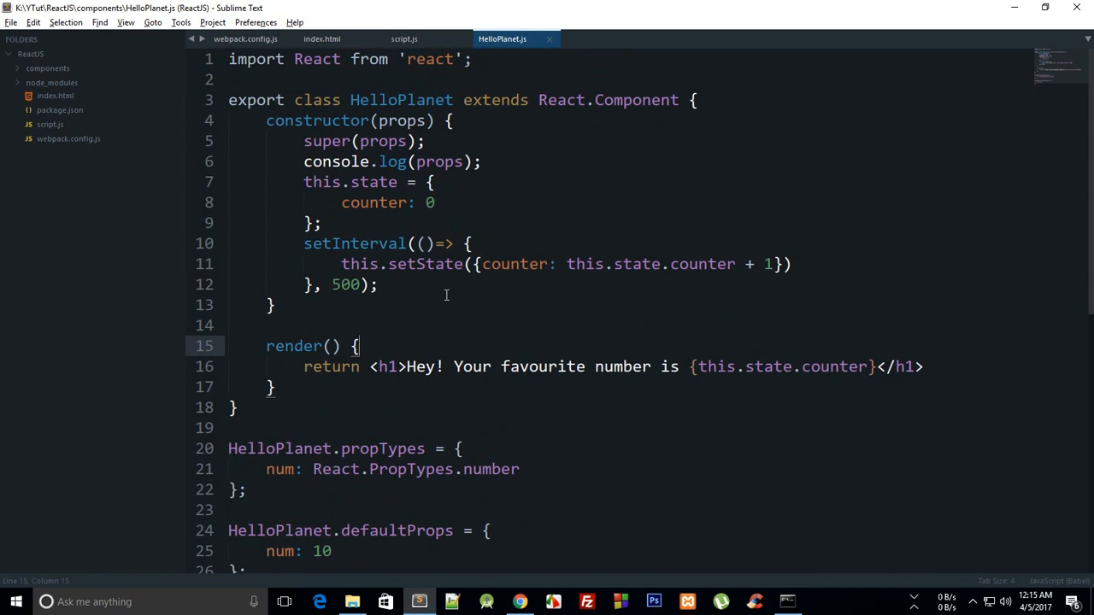
# Step: Change the setInterval delay to 1500 ms and save so the page reloads
pyautogui.doubleClick(766, 264)
pyautogui.write('1')
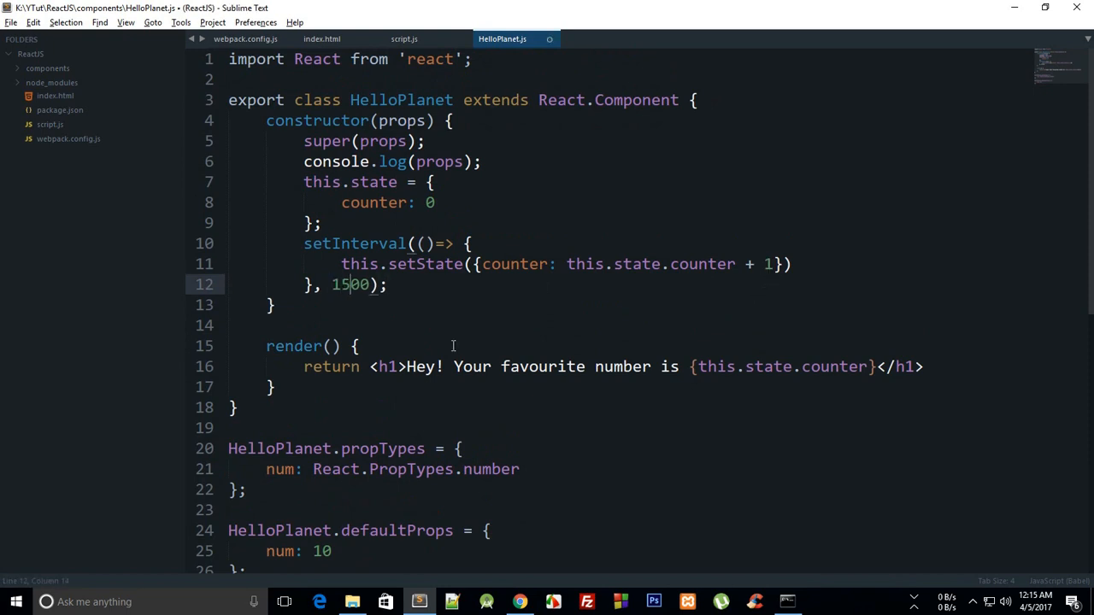
pyautogui.press('ctrl+s')
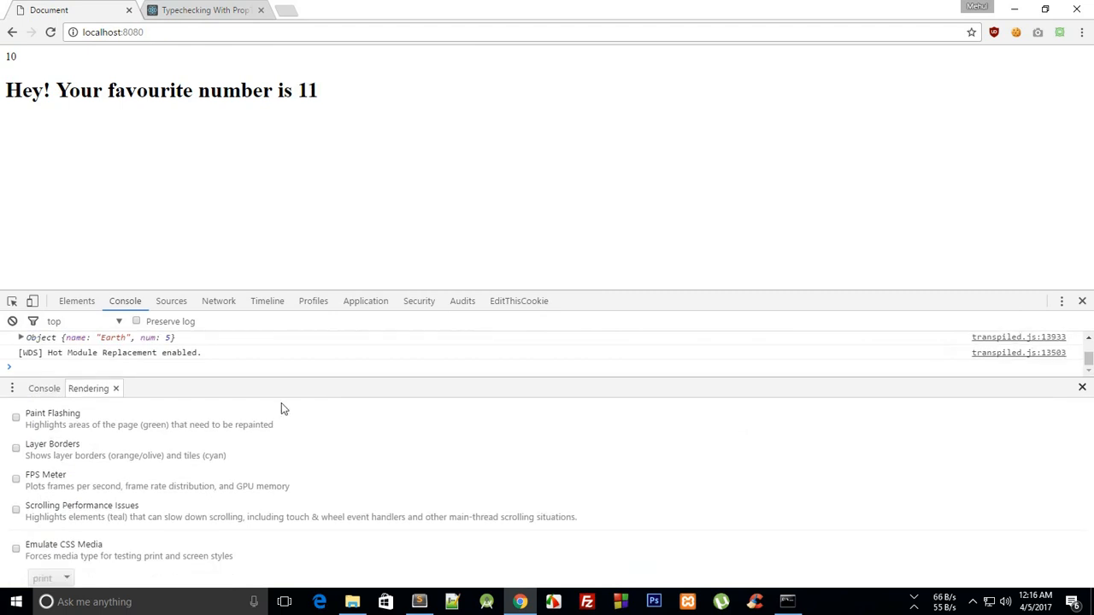
# Step: Turn on Paint Flashing so the counter heading flashes green, then return to the code
pyautogui.click(14, 417)
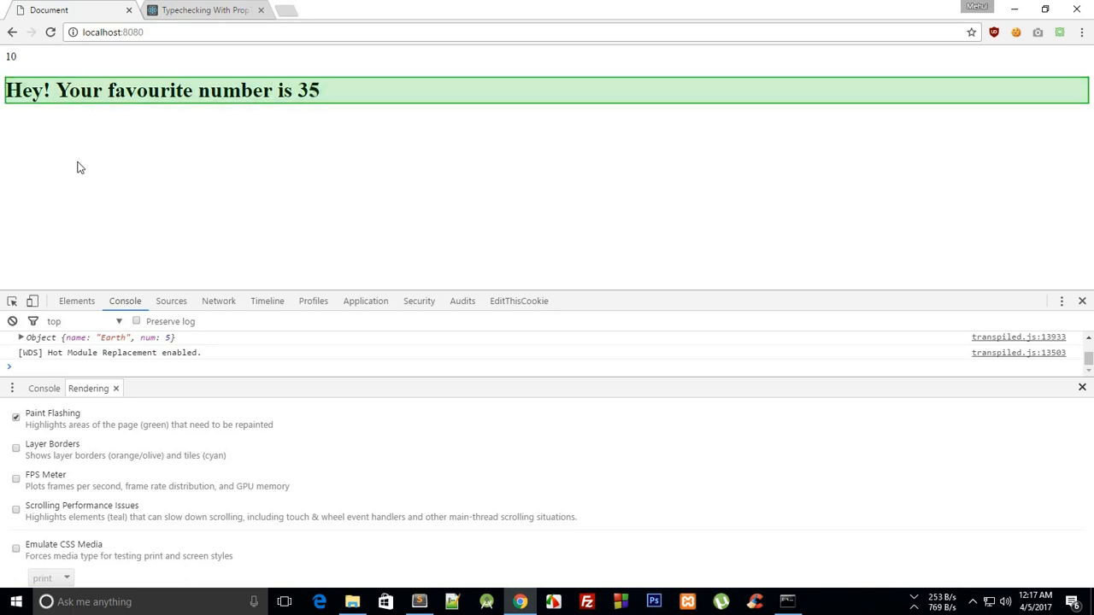
pyautogui.click(416, 602)
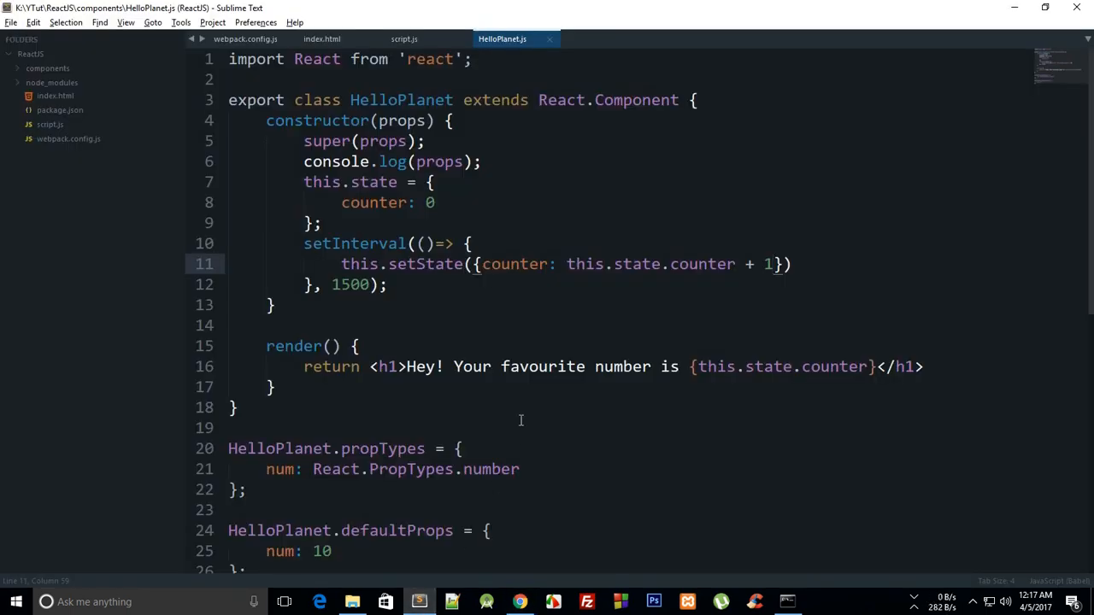